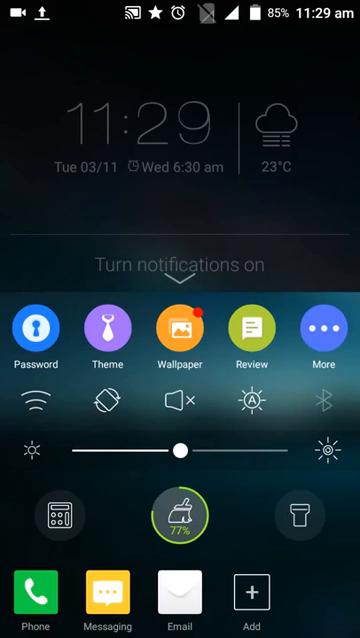
Cycle the sound toggle through vibrate and ring modes until the phone shows 'Silent : ON'
{"action": "left_click", "coordinate": [180, 400]}
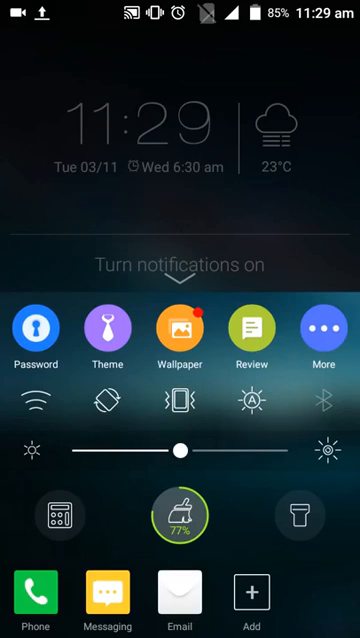
{"action": "left_click", "coordinate": [180, 402]}
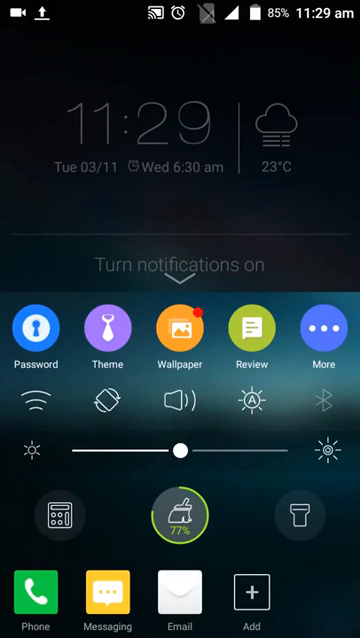
{"action": "left_click", "coordinate": [180, 400]}
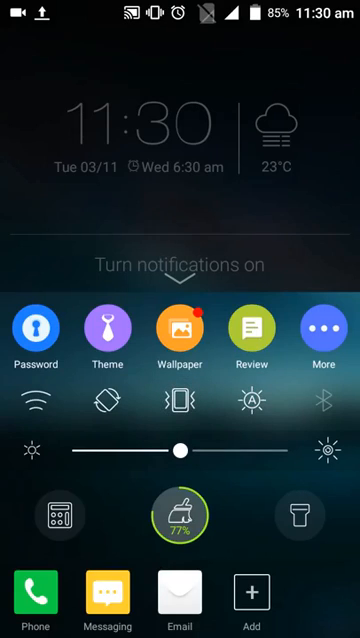
{"action": "left_click", "coordinate": [180, 398]}
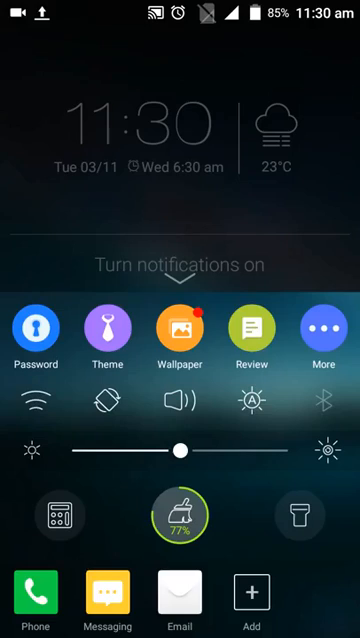
{"action": "left_click", "coordinate": [180, 400]}
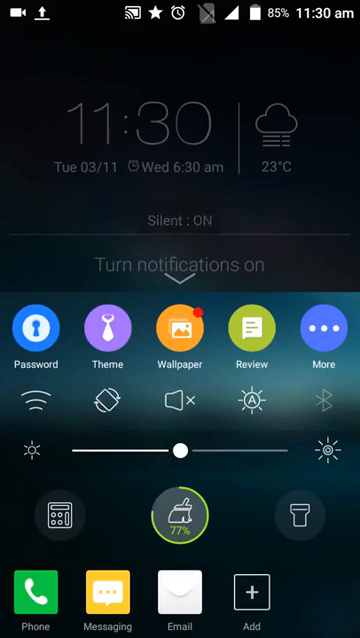